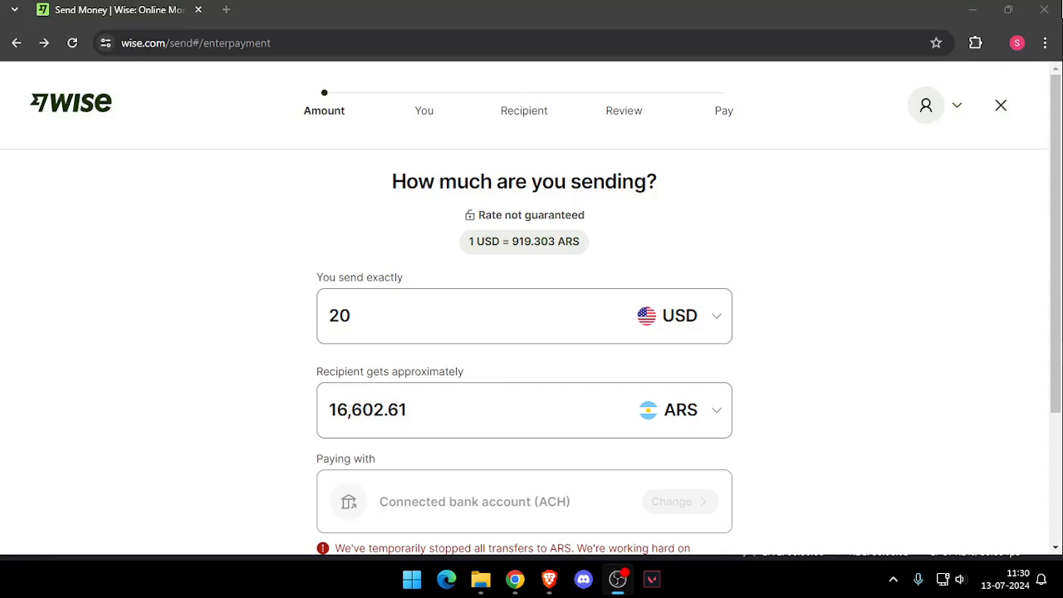
pyautogui.moveTo(548, 578)
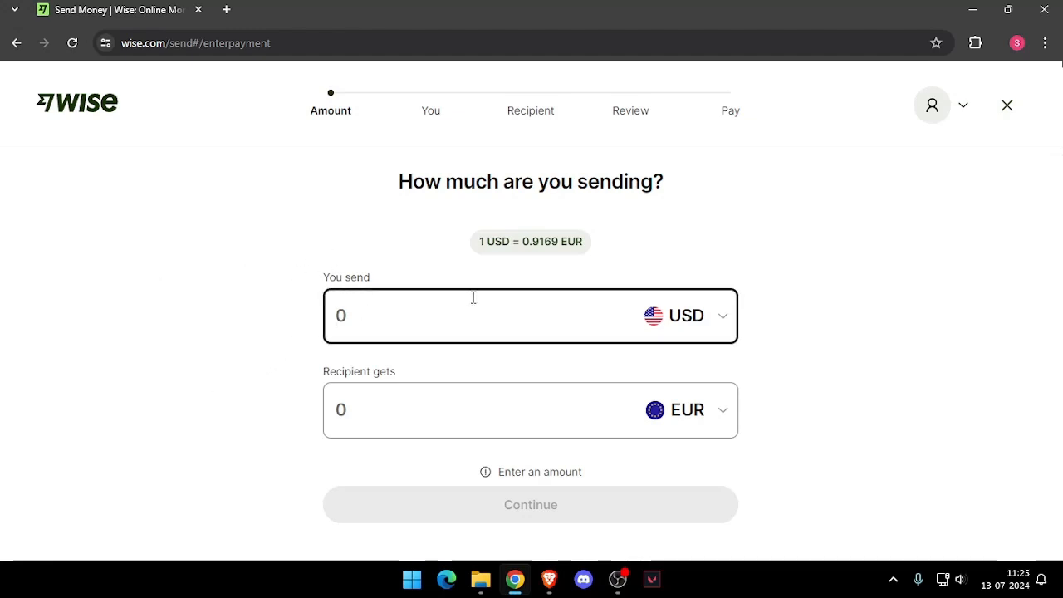
# Enter 25 USD to send, converting to about 21.97 EUR with 1.04 USD fees
pyautogui.write('2')
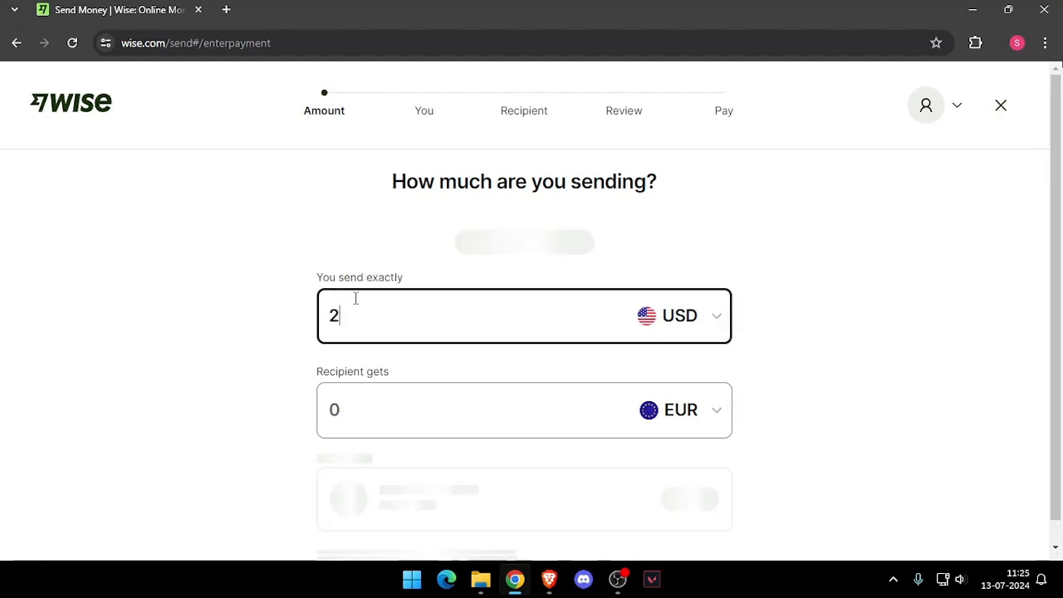
pyautogui.write('5')
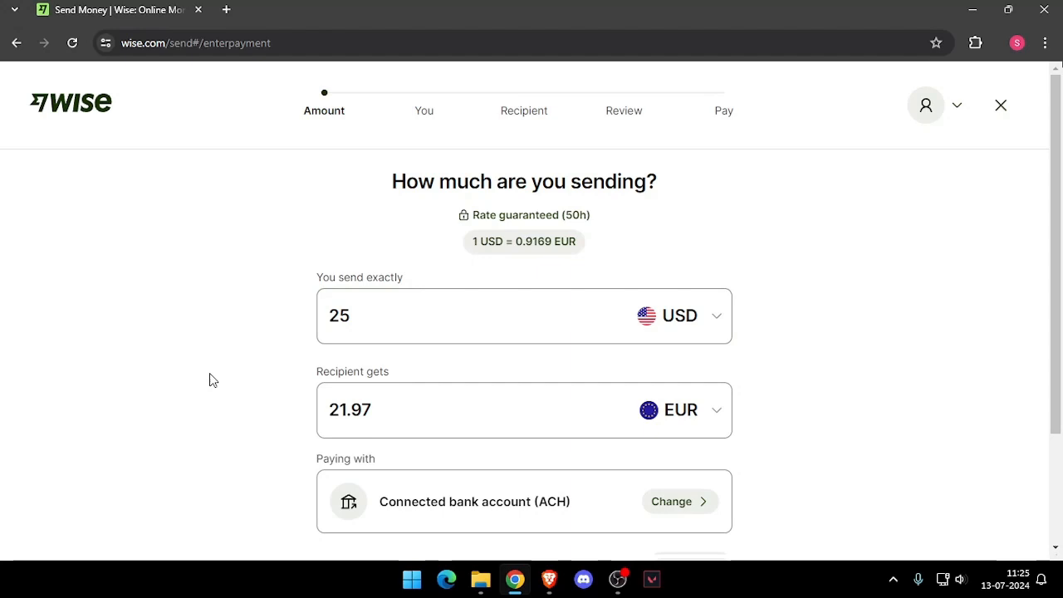
pyautogui.scroll(-3)
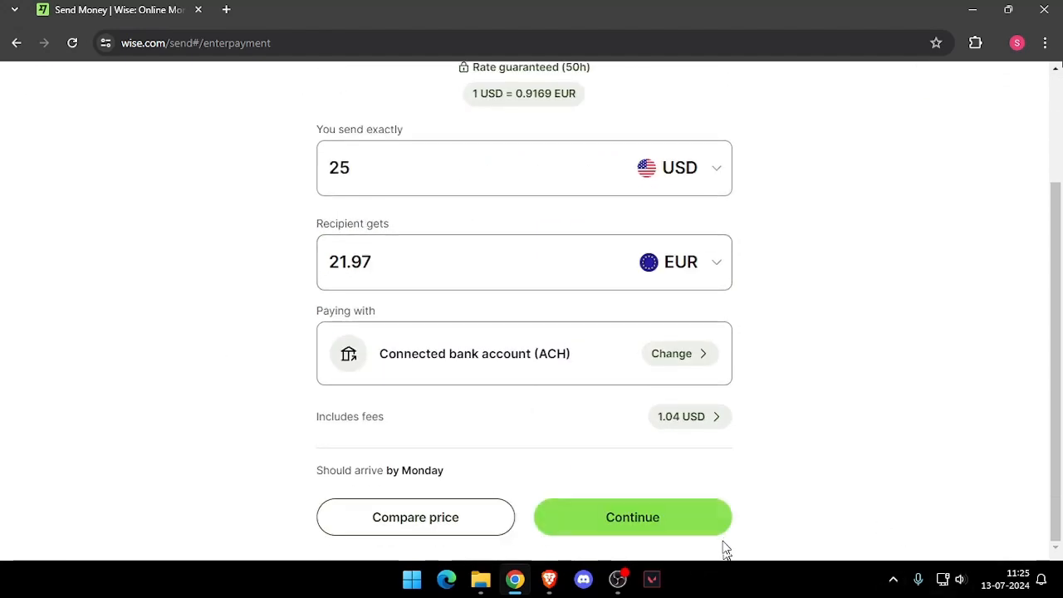
# Continue to the profile form showing country India and review its empty personal fields
pyautogui.click(631, 516)
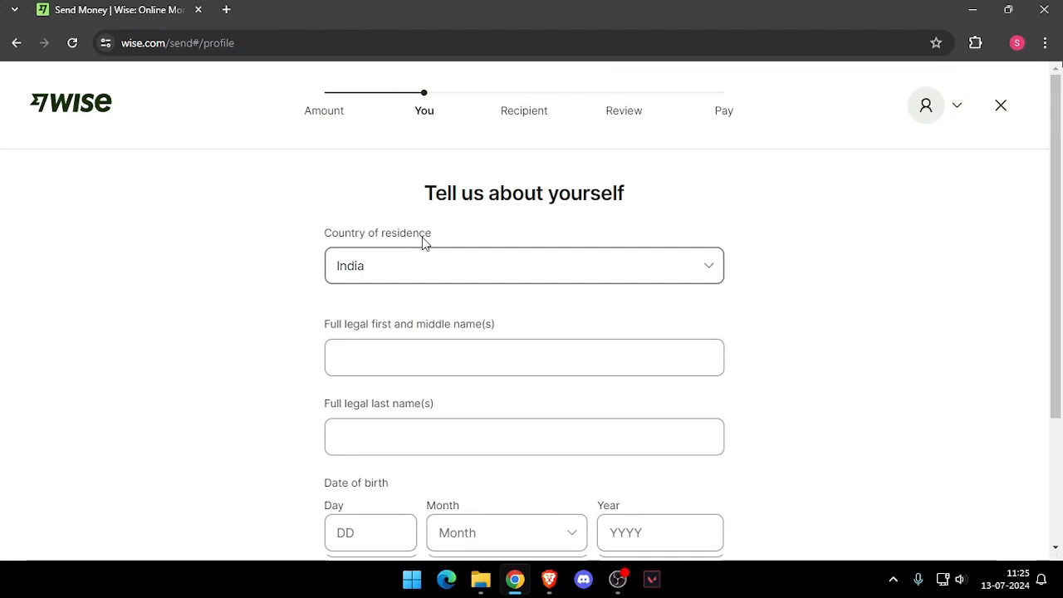
pyautogui.scroll(-3)
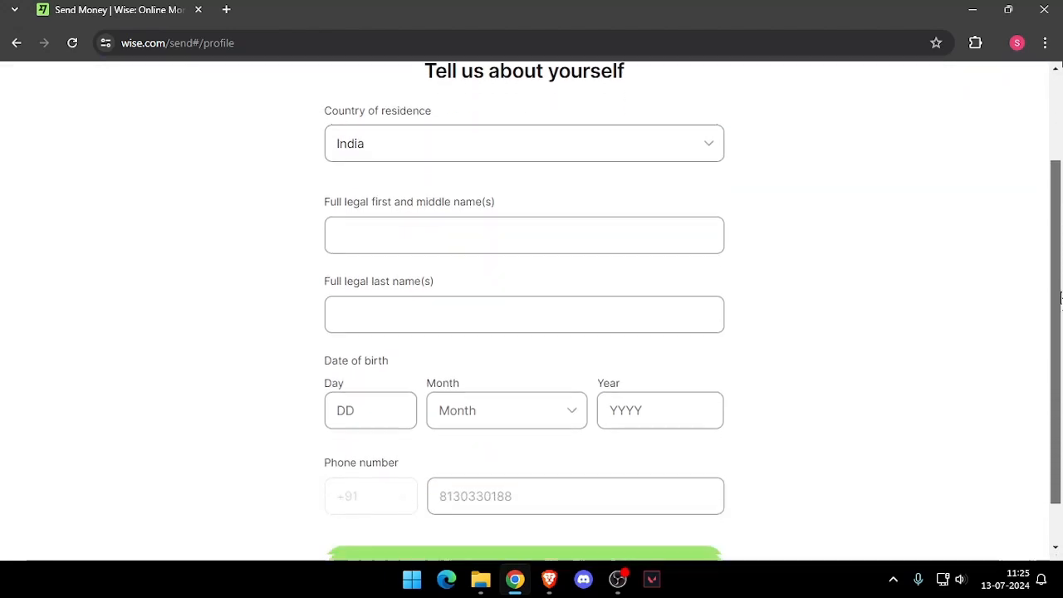
pyautogui.scroll(-3)
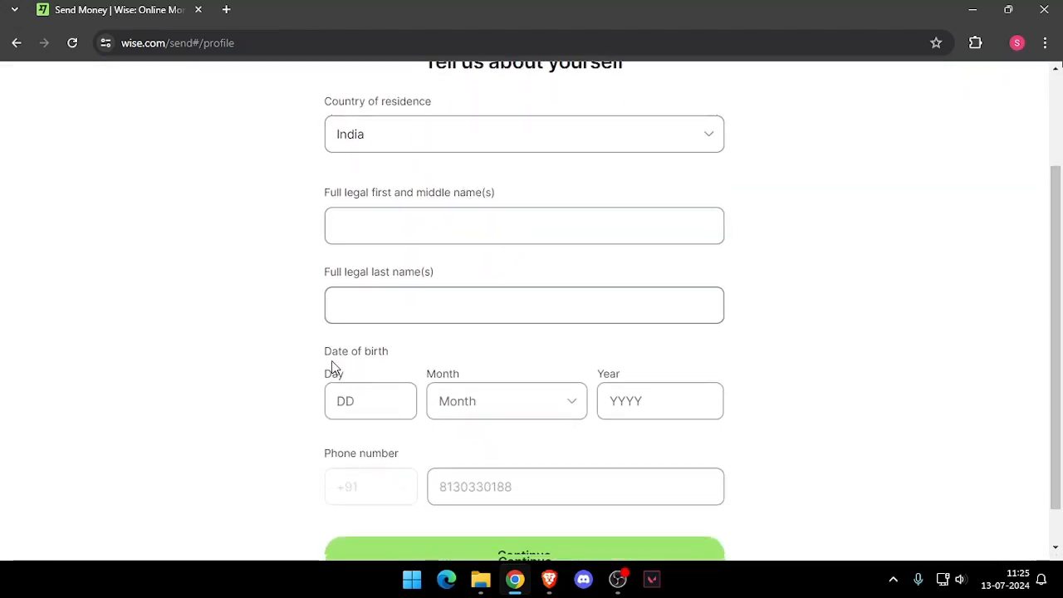
pyautogui.scroll(-3)
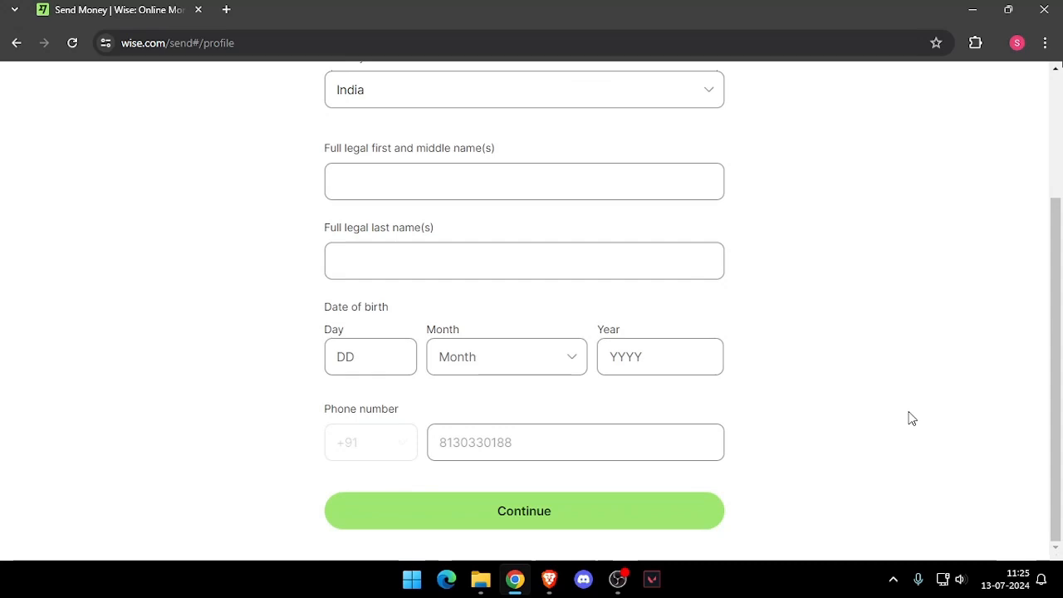
pyautogui.scroll(3)
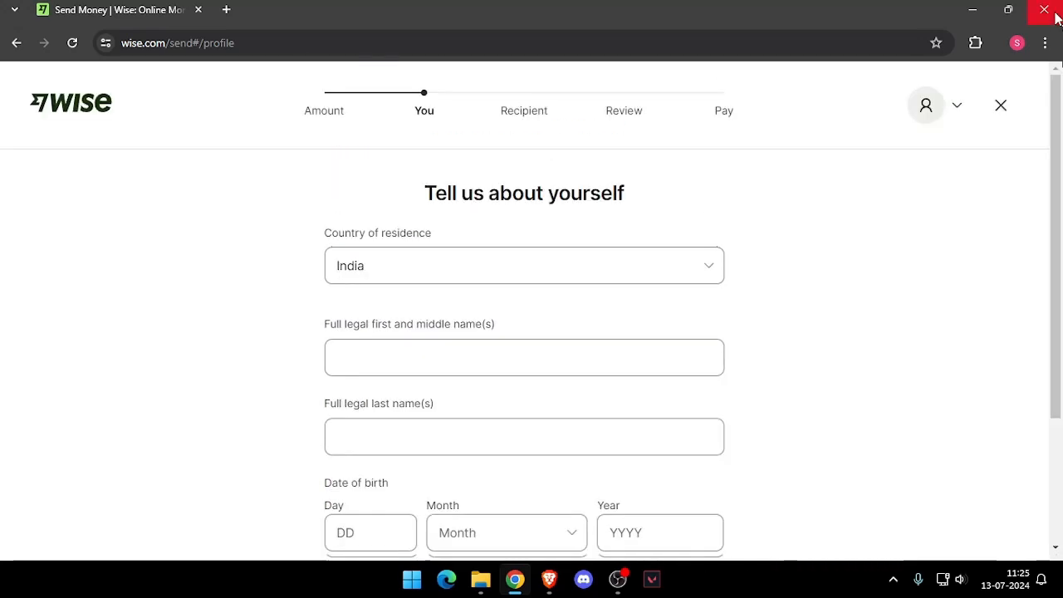